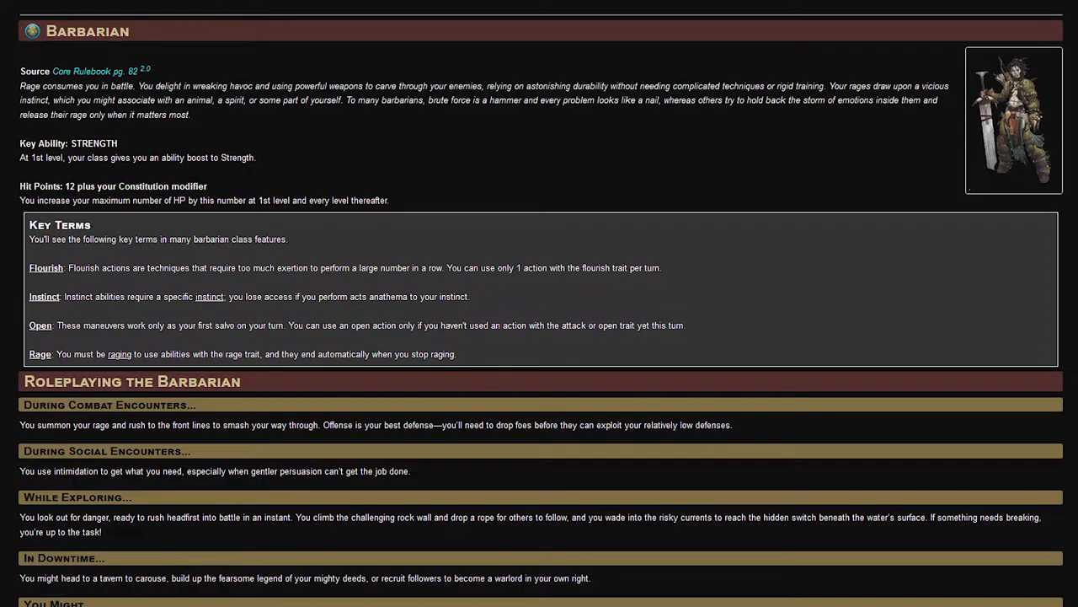
Step: Scroll the Barbarian page past Roleplaying the Barbarian down to Initial Proficiencies
scroll("down", 3)
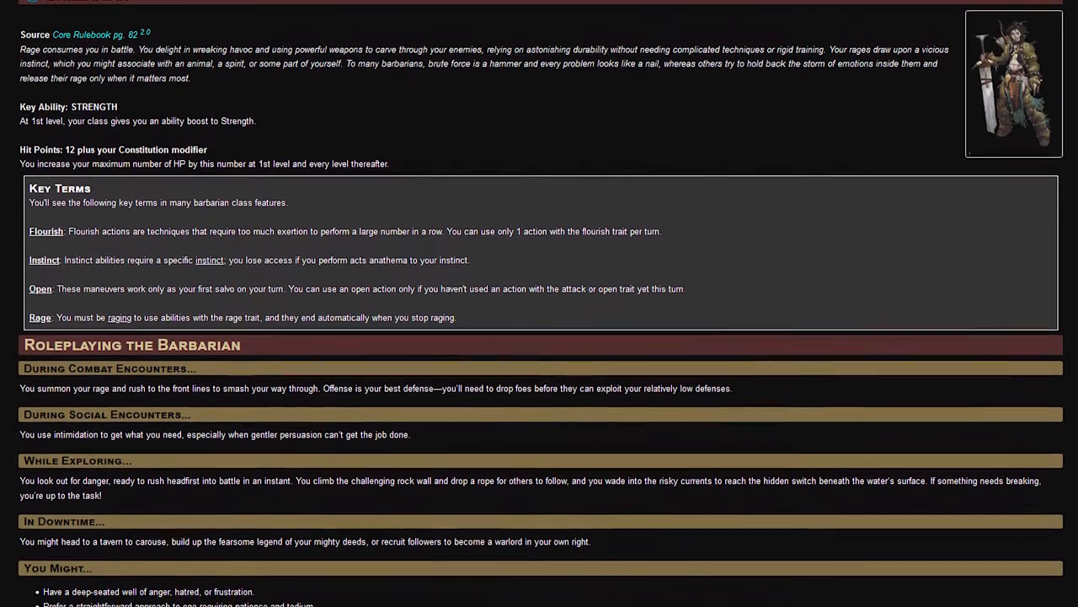
scroll("down", 3)
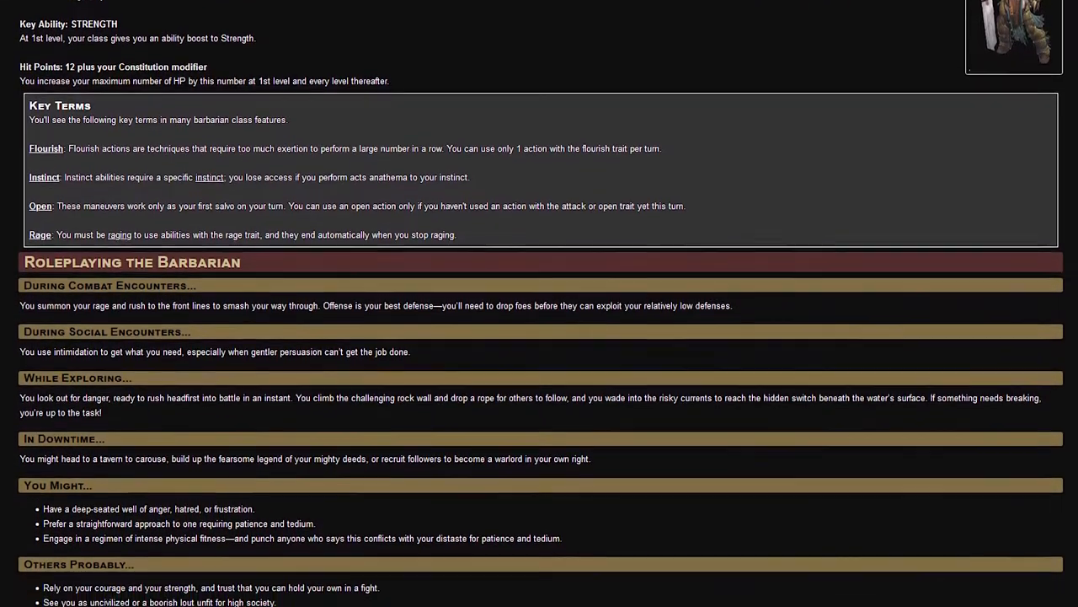
scroll("down", 3)
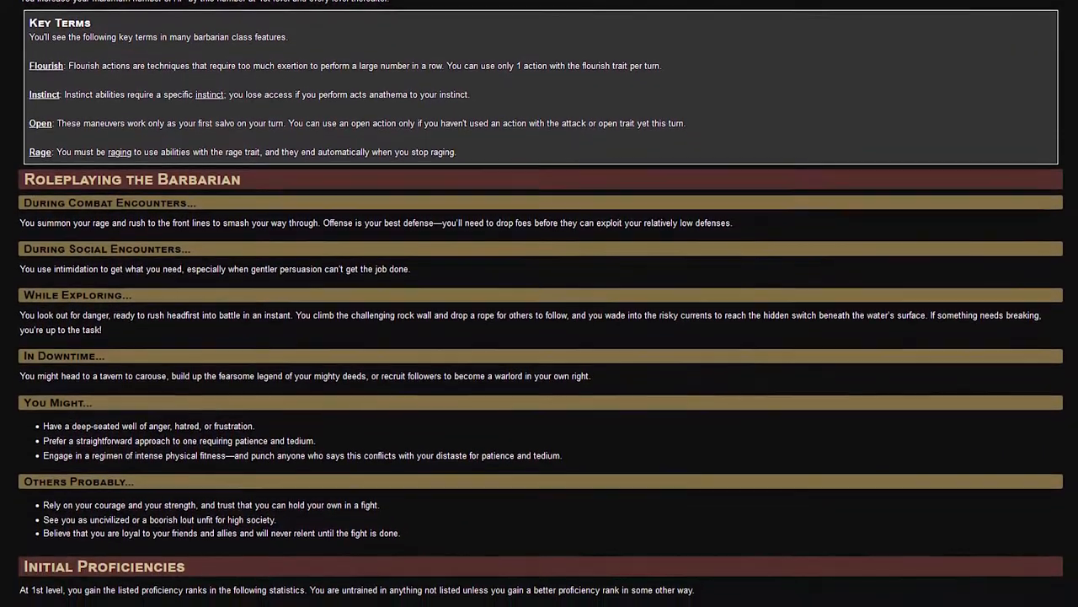
scroll("down", 3)
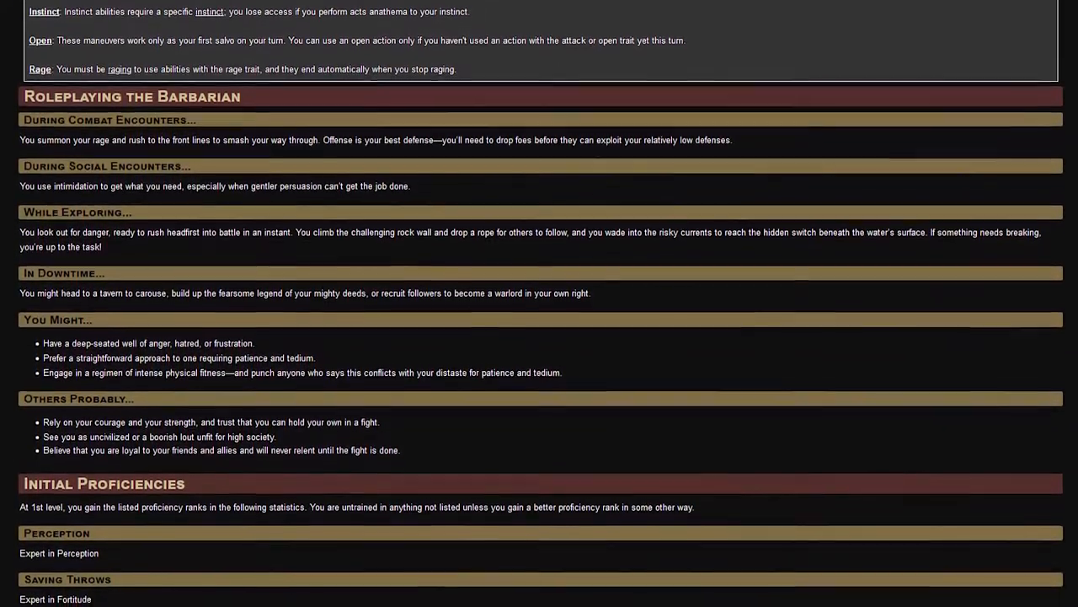
scroll("down", 3)
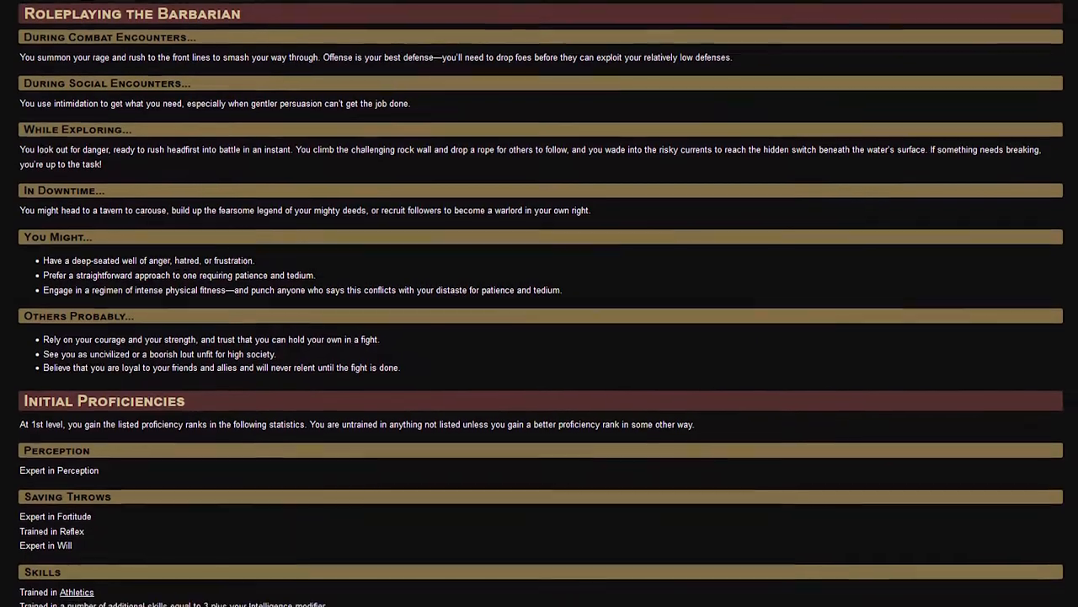
scroll("down", 3)
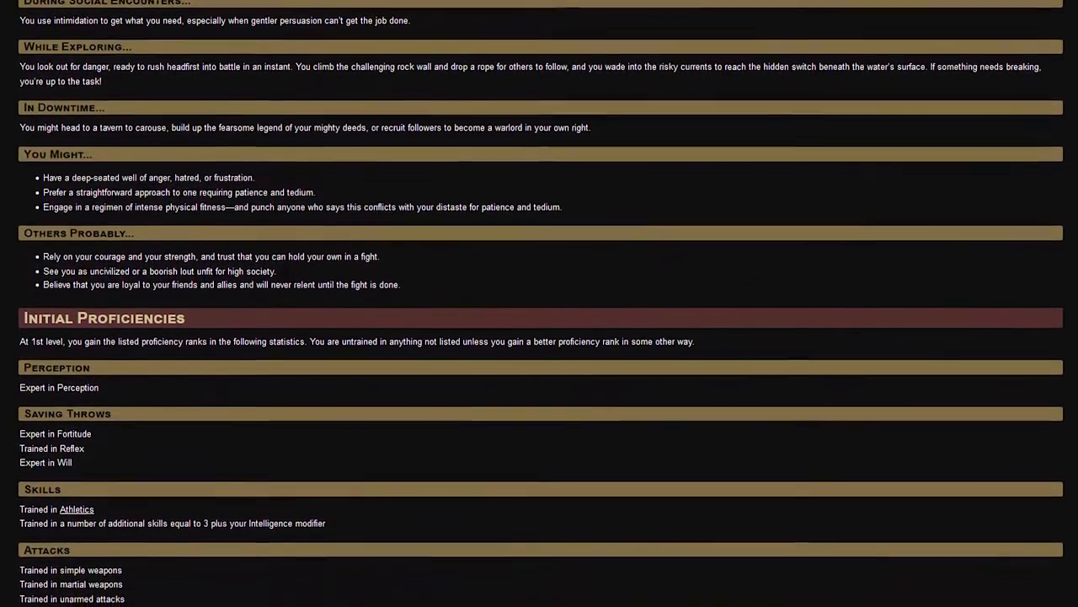
scroll("down", 3)
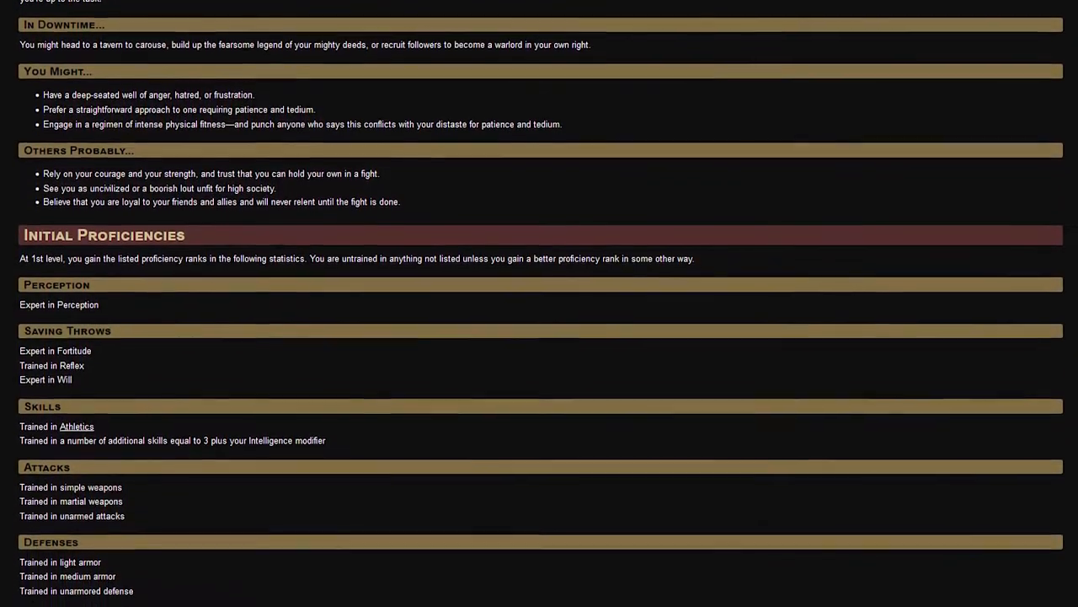
scroll("down", 3)
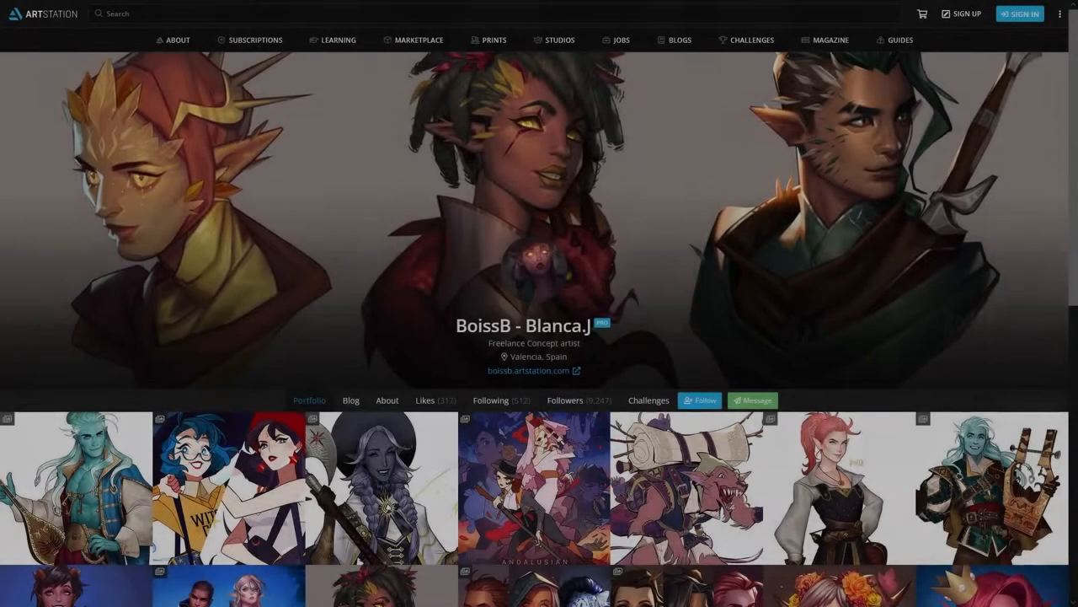
Step: Scroll down through the portfolio grid of fantasy character illustrations
scroll("down", 3)
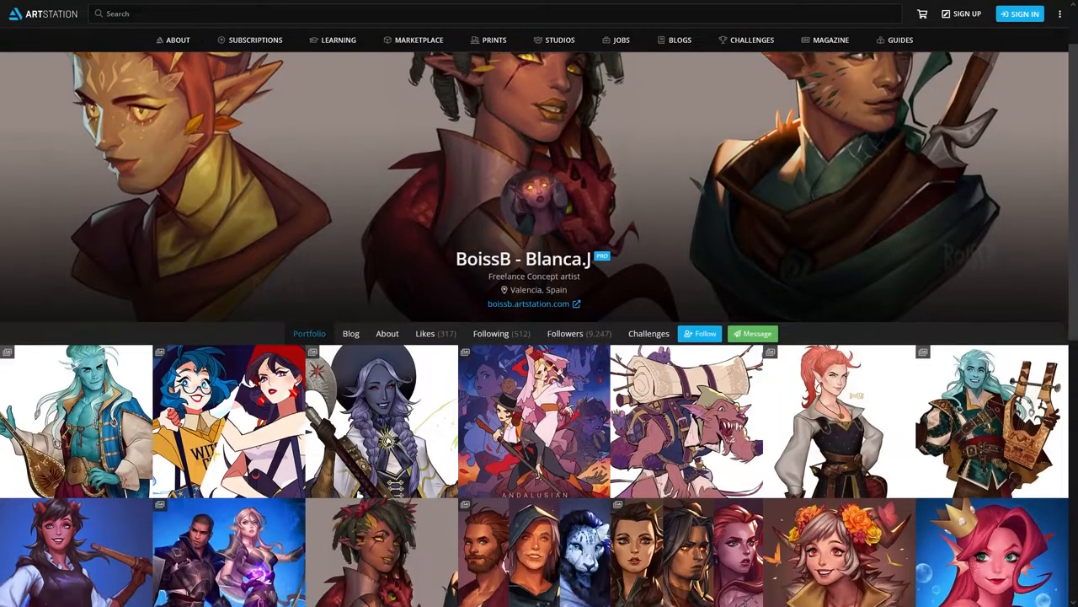
scroll("down", 3)
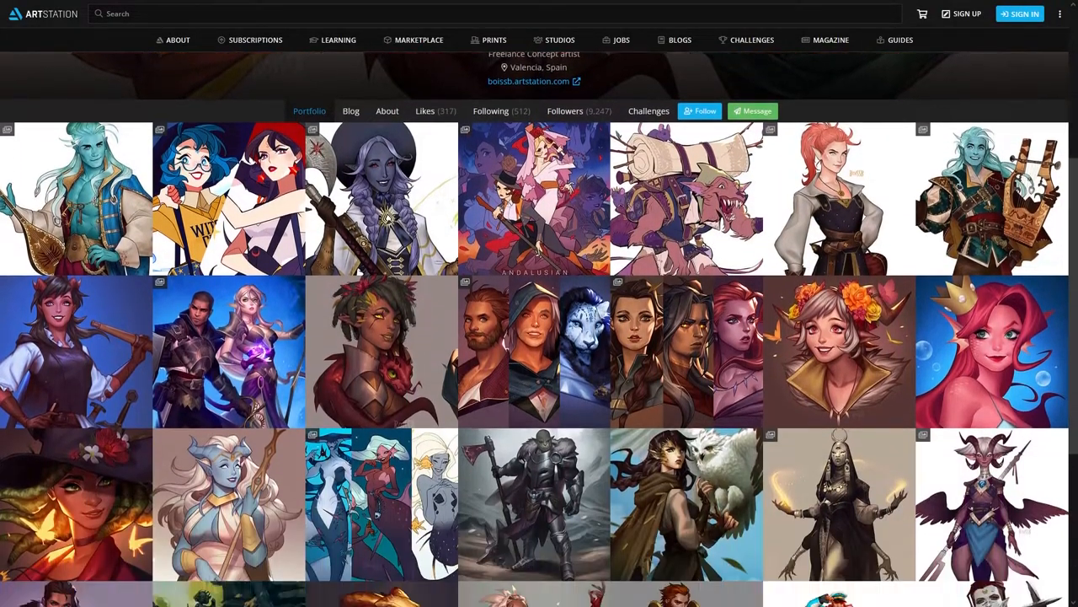
scroll("down", 3)
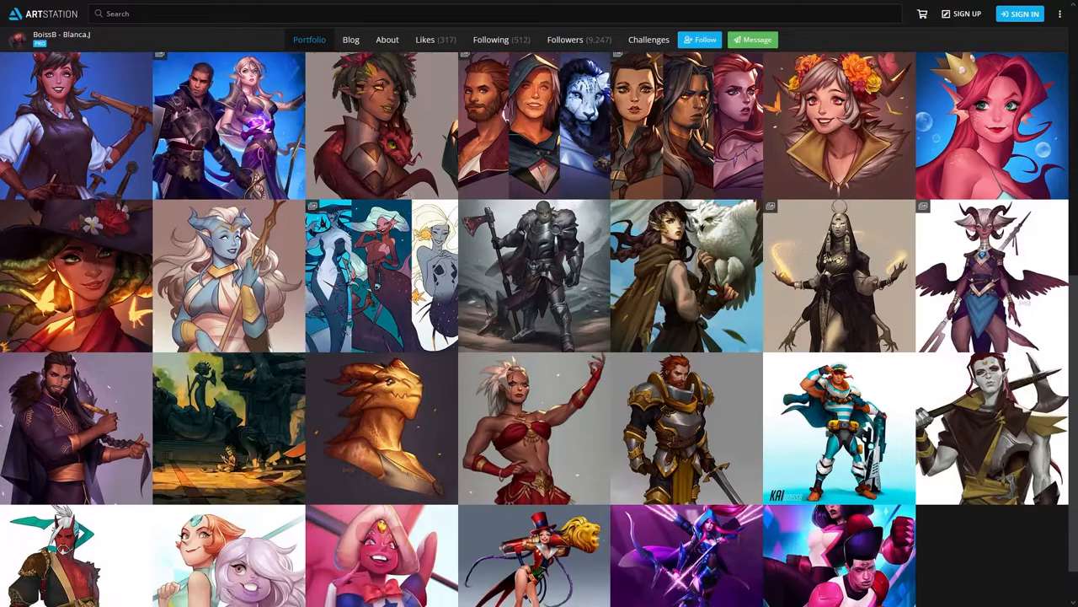
scroll("down", 3)
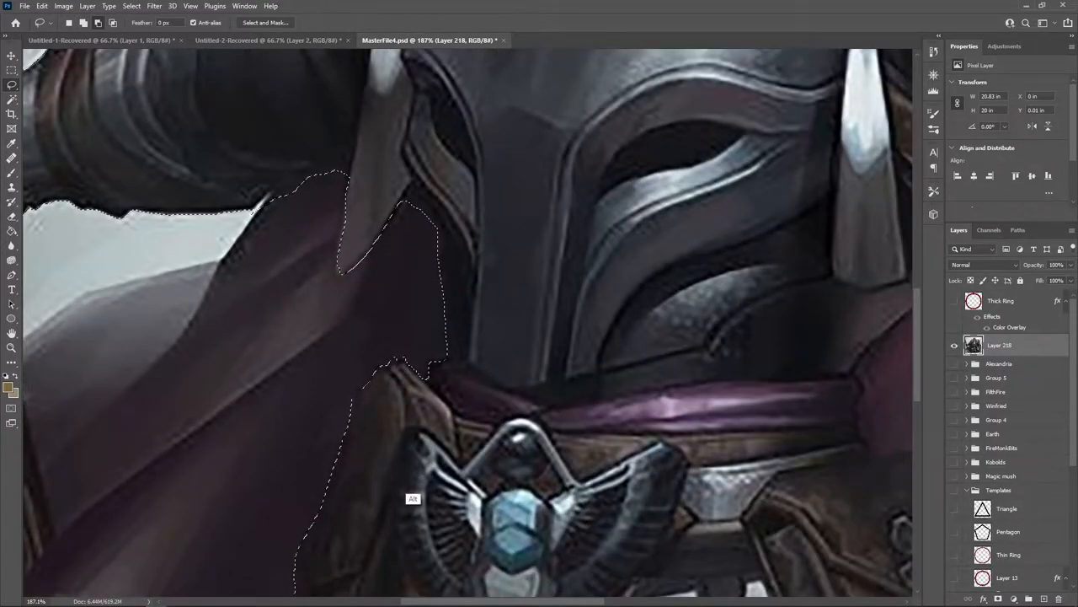
Step: Fit the canvas to the window while outlining the hood and shoulder on Layer 218
key("ctrl+0")
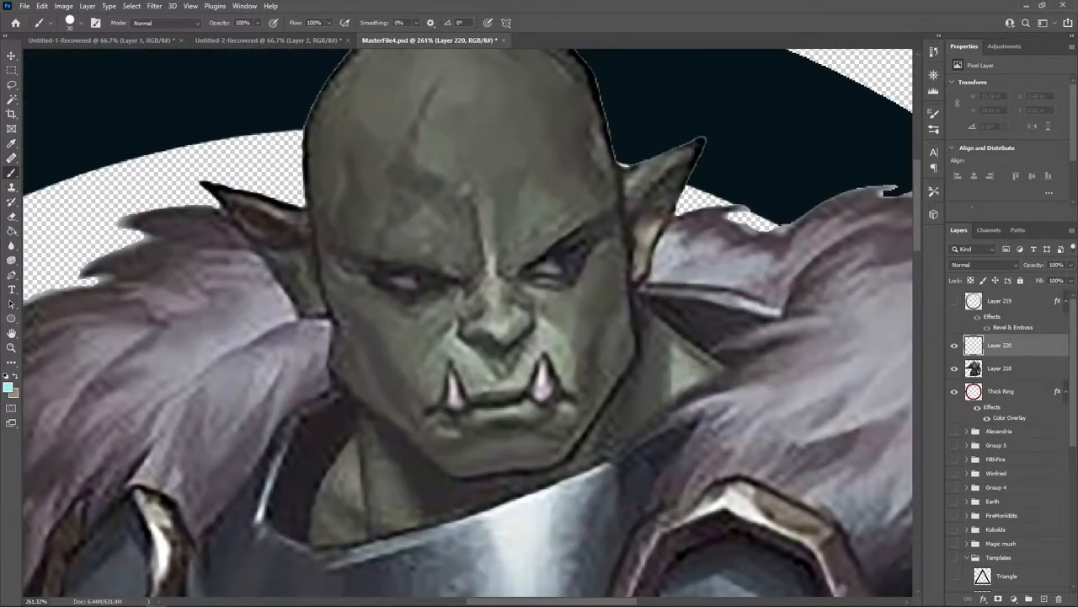
Step: Give Layer 220's eyes a white size-5 inner glow and light blue outer glow
left_click_drag(556, 253, 590, 266)
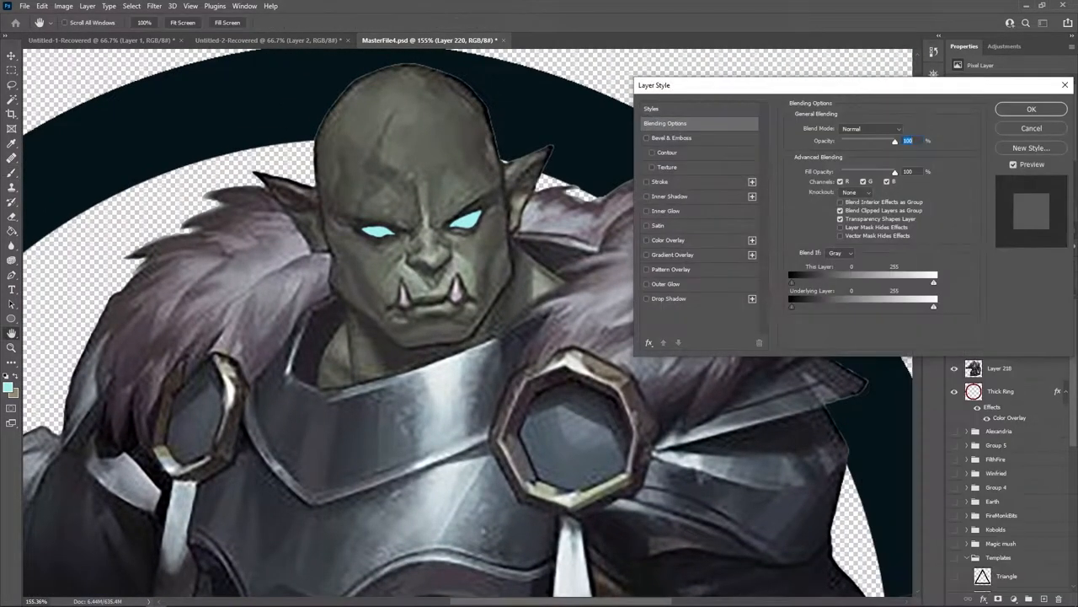
left_click(666, 211)
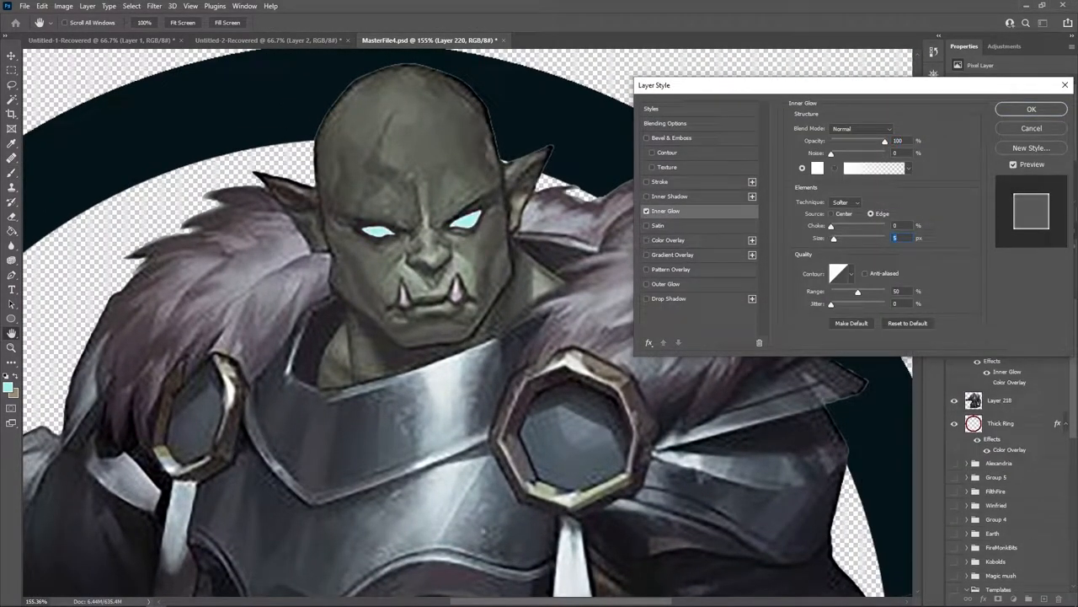
left_click(817, 168)
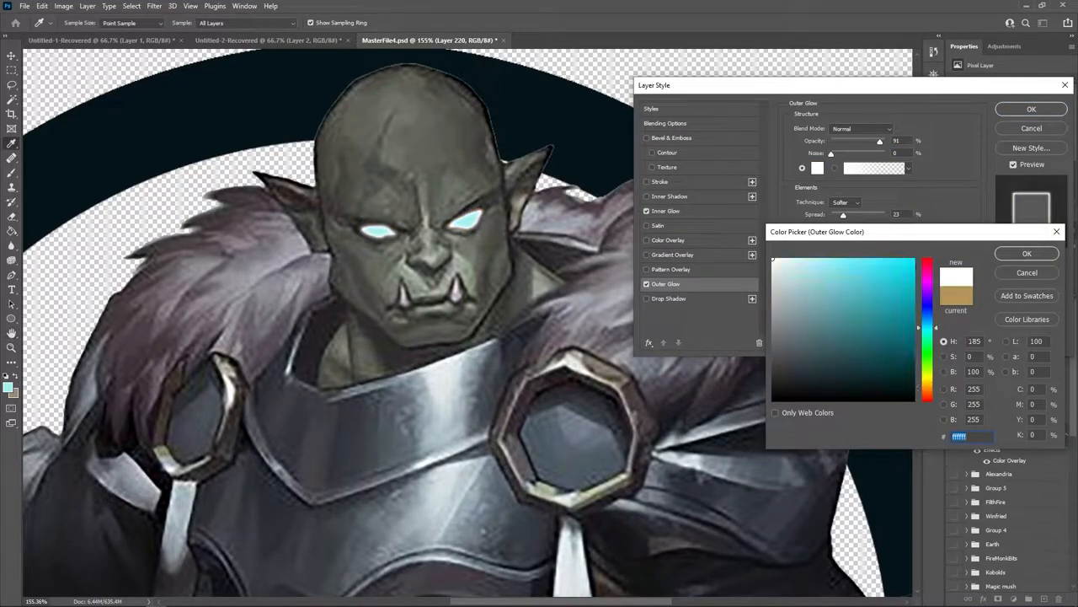
left_click(1027, 252)
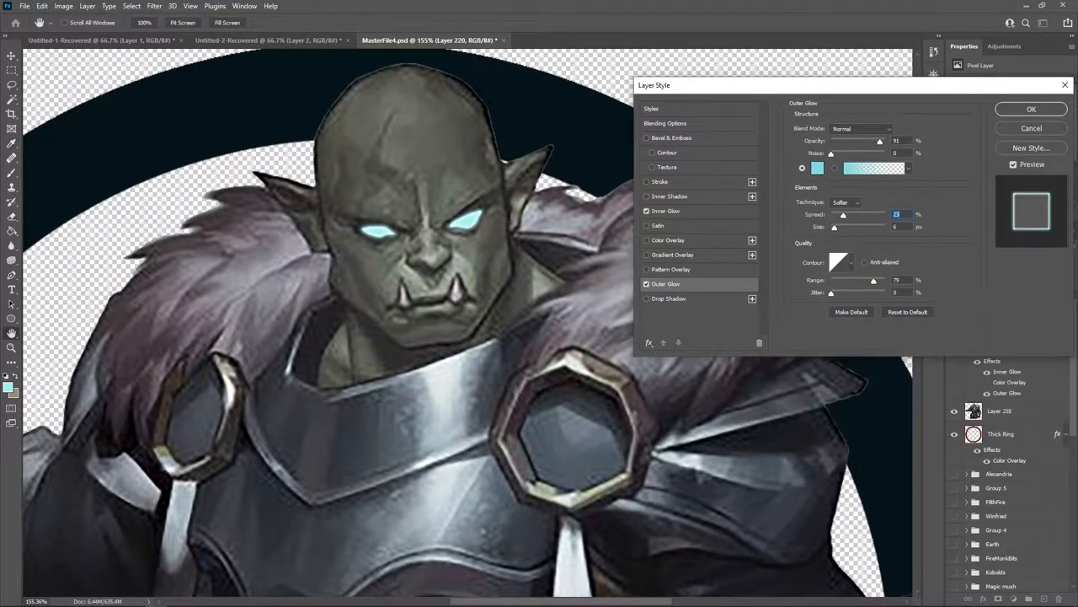
left_click(1032, 108)
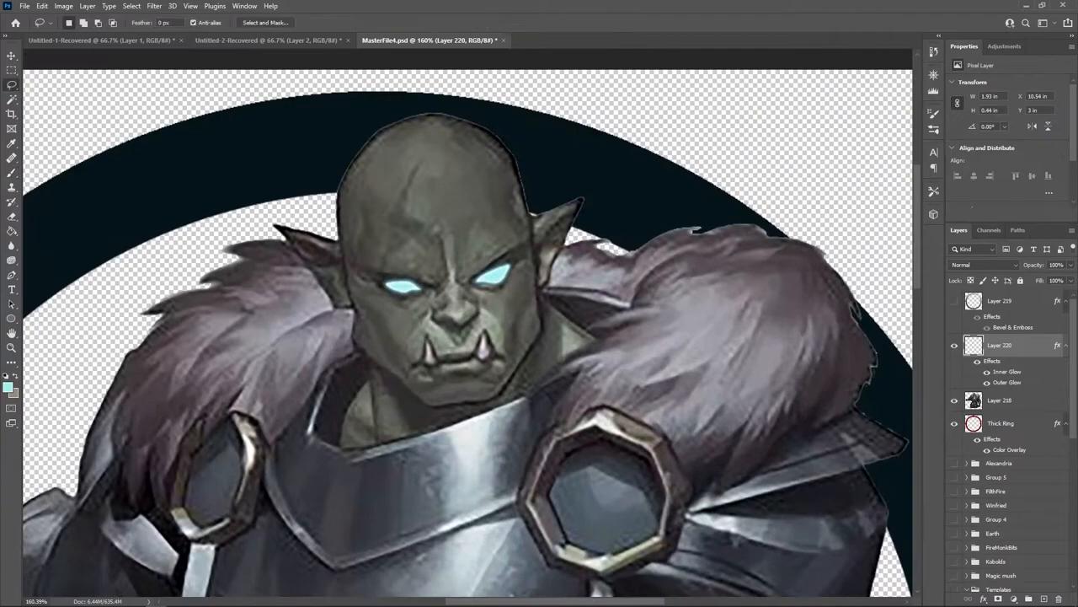
Step: Paint light blue lightning veins on the head and open the layer's blending options
left_click(1000, 400)
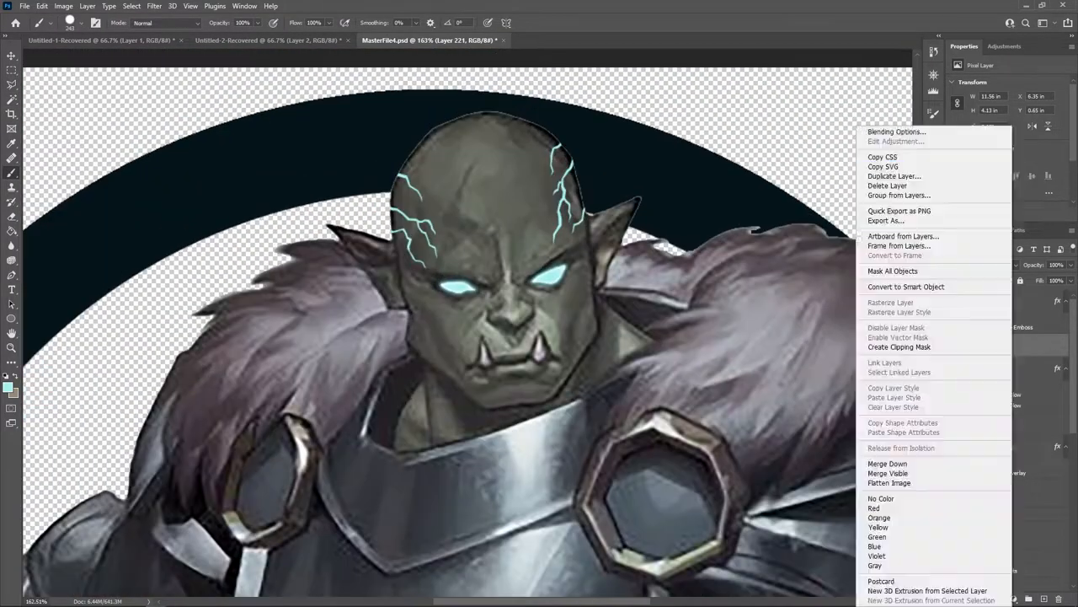
left_click(895, 131)
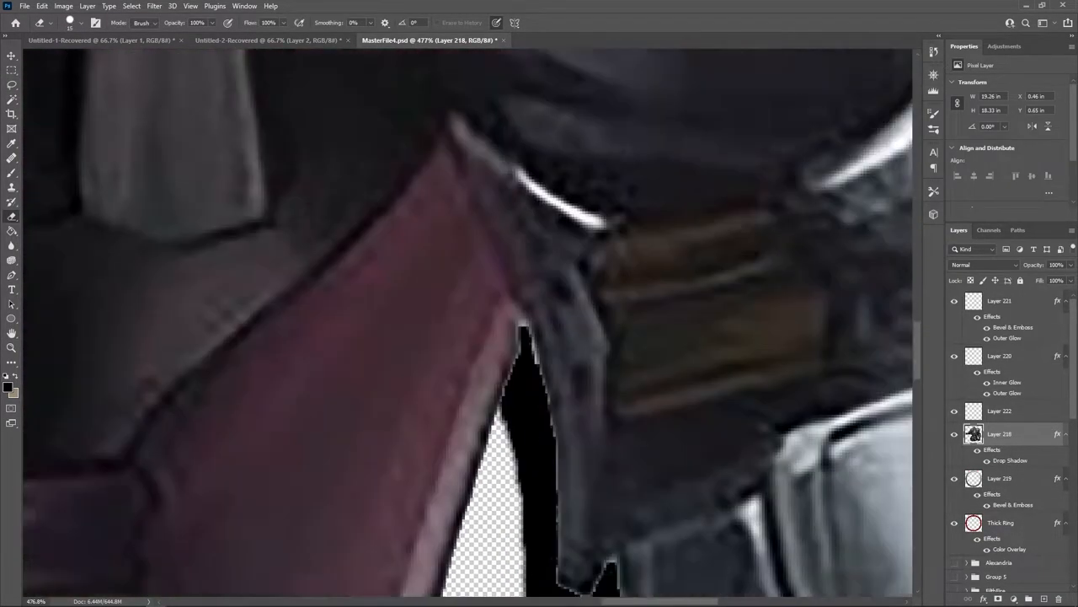
Step: Fit the whole token in view after erasing stray pixels beside the belt
key("ctrl+0")
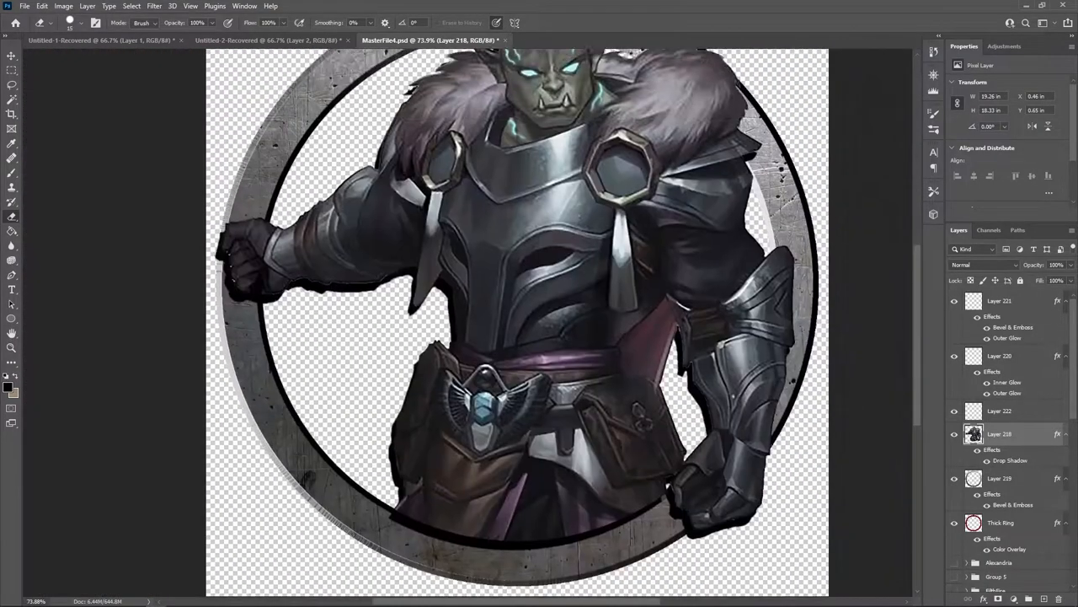
double_click(1009, 460)
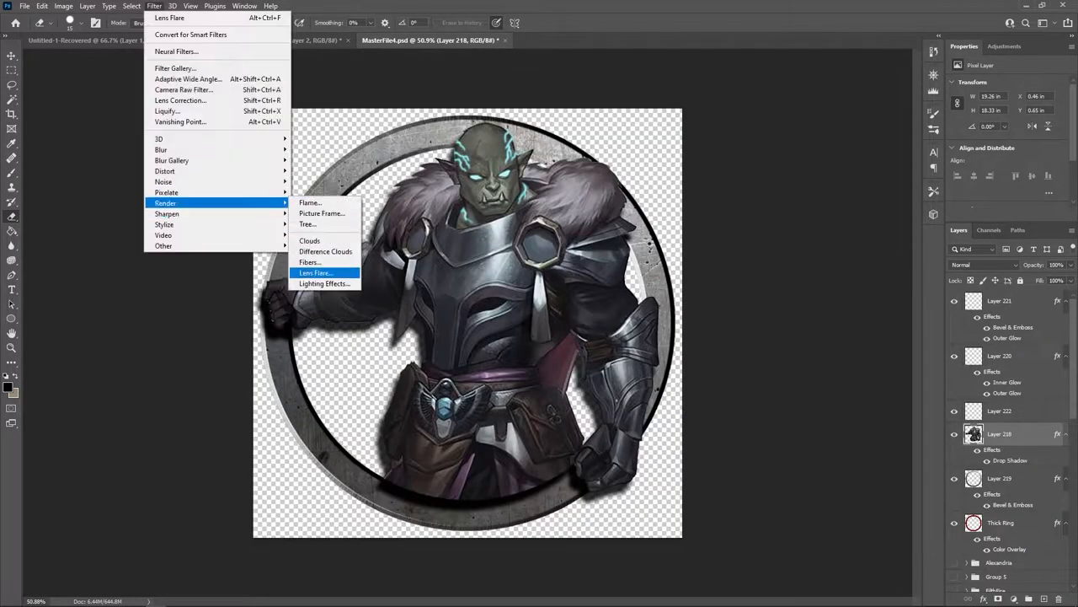
Step: Apply a Lens Flare glint to the belt buckle gem, adjusting its brightness
left_click(323, 272)
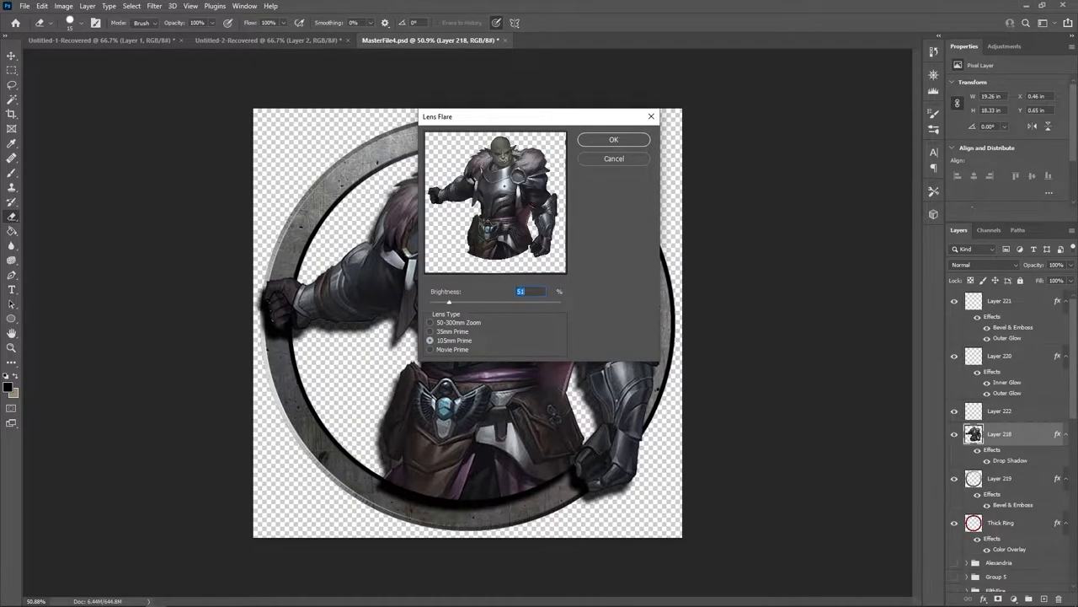
left_click(614, 139)
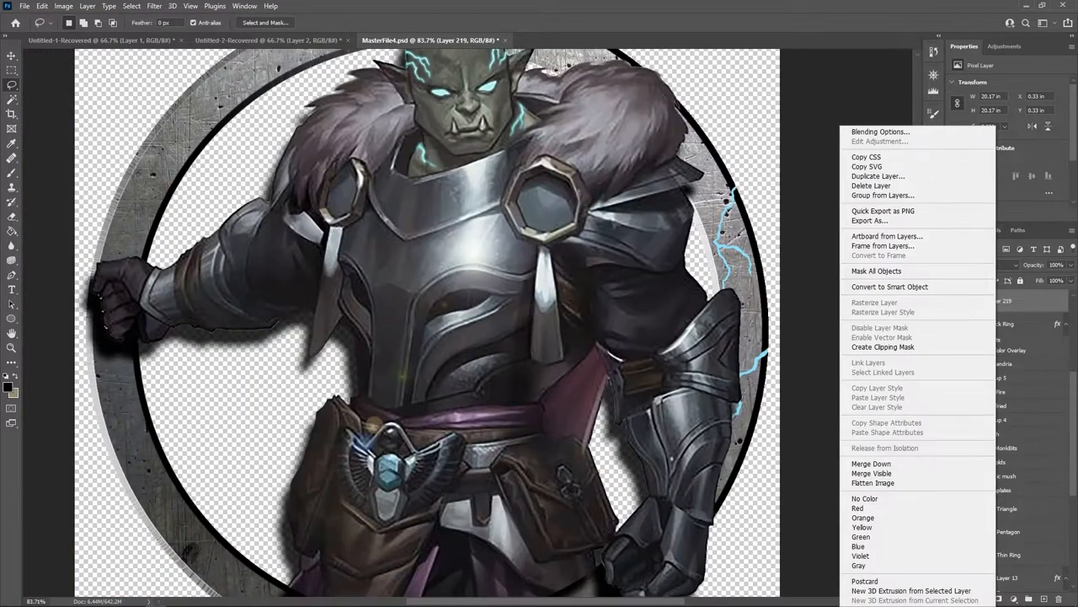
Step: Set the ring's Bevel & Emboss to Inner Bevel, Smooth, depth 178, size 5
left_click(880, 132)
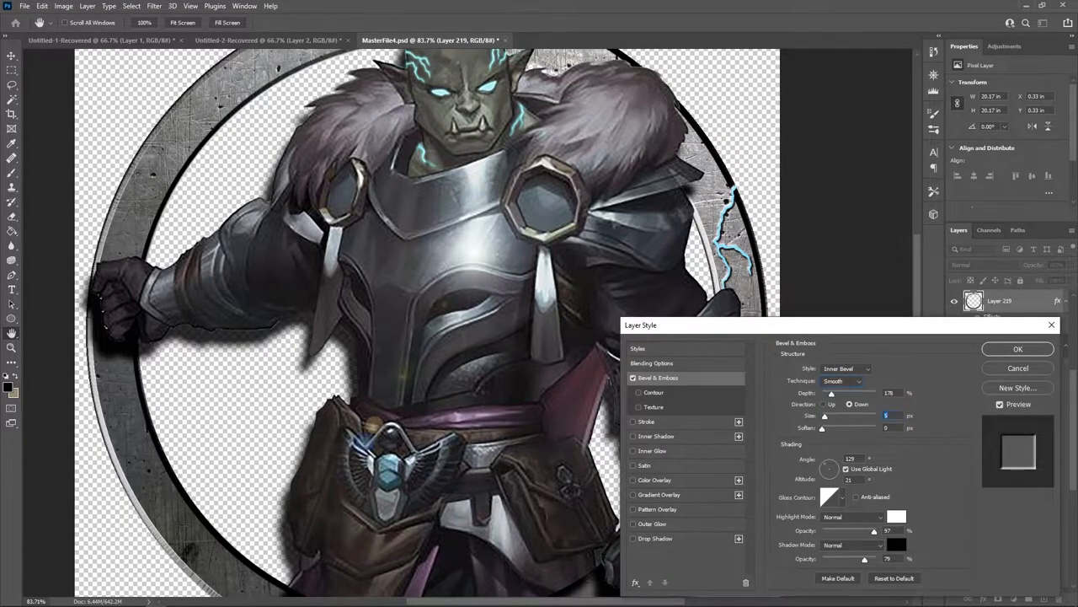
left_click(1017, 348)
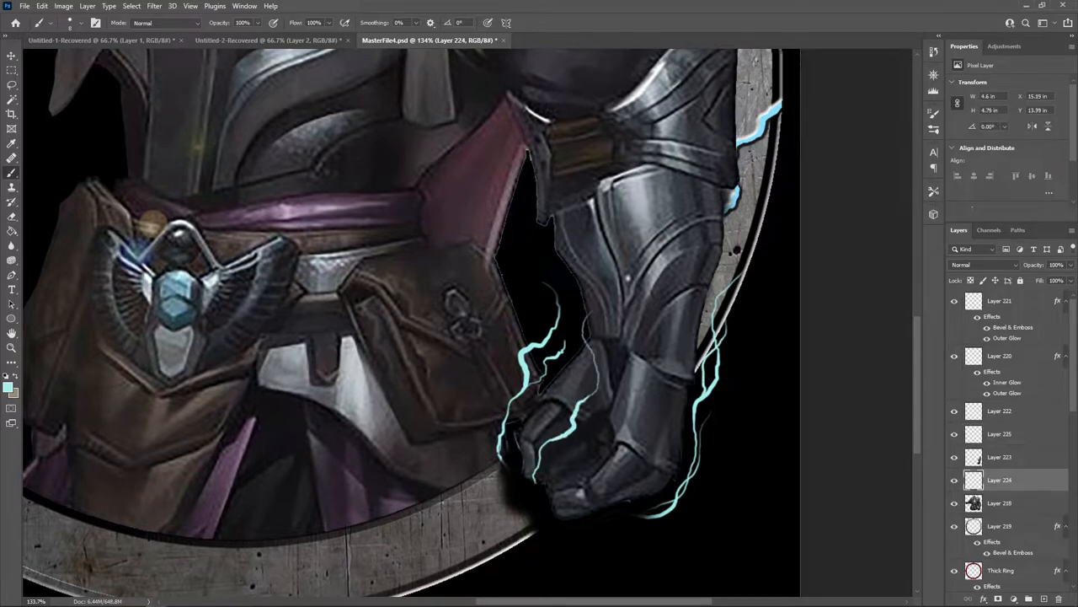
Step: Add a new layer for another light blue lightning arc beside the fist
left_click(1001, 433)
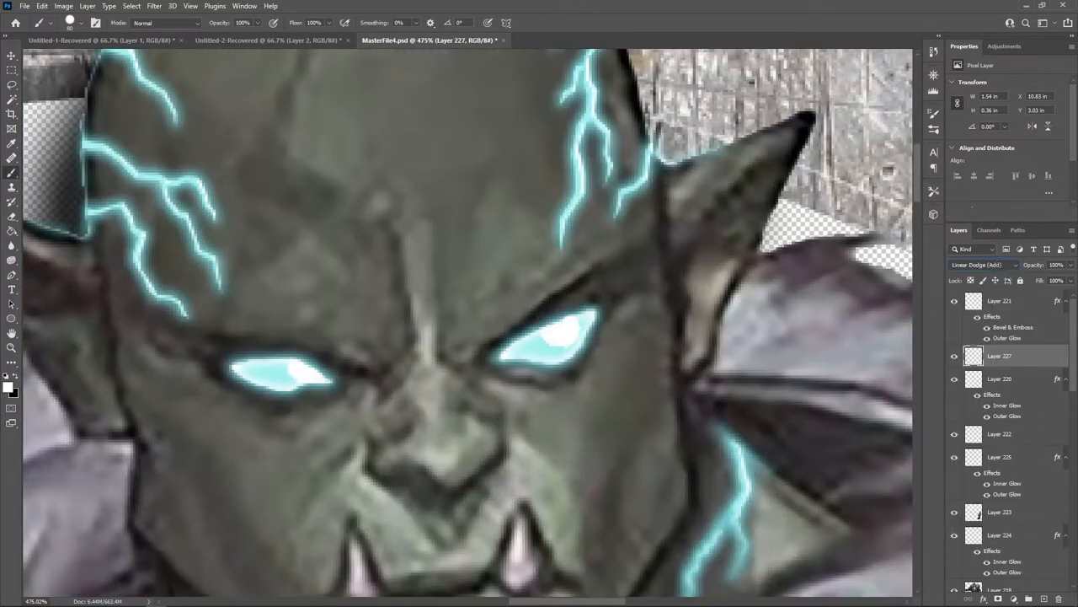
Step: Brush brighter head veins on a Linear Dodge layer and apply the glow effects
left_click(990, 264)
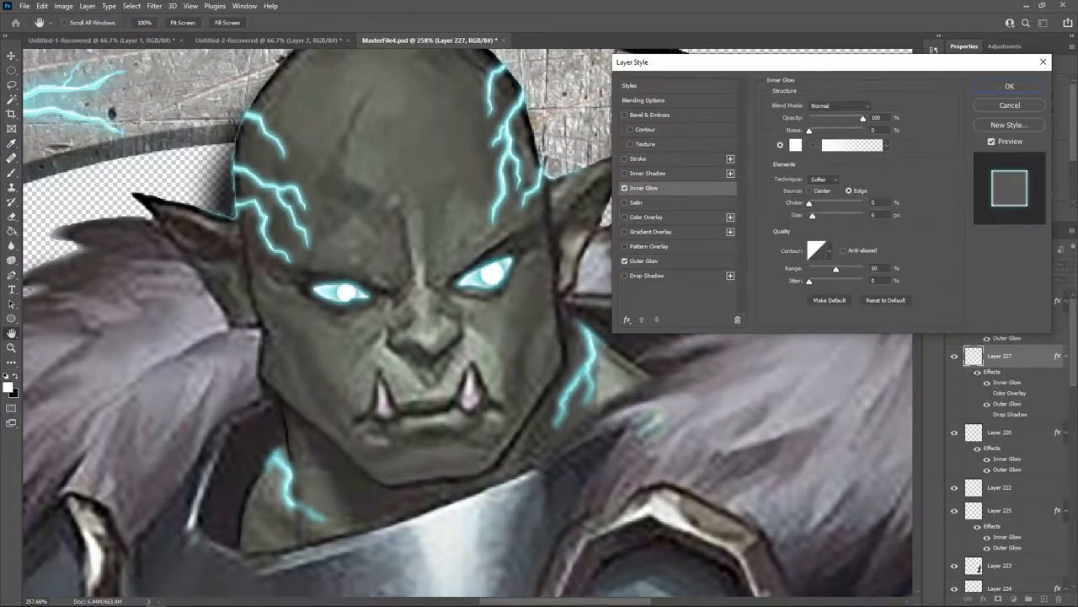
left_click(1016, 86)
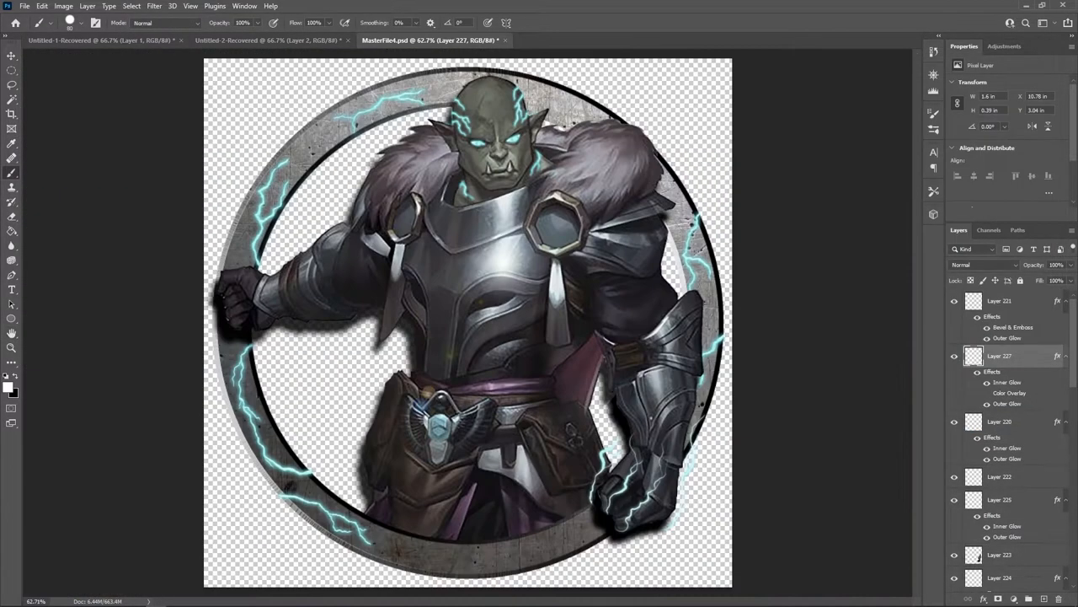